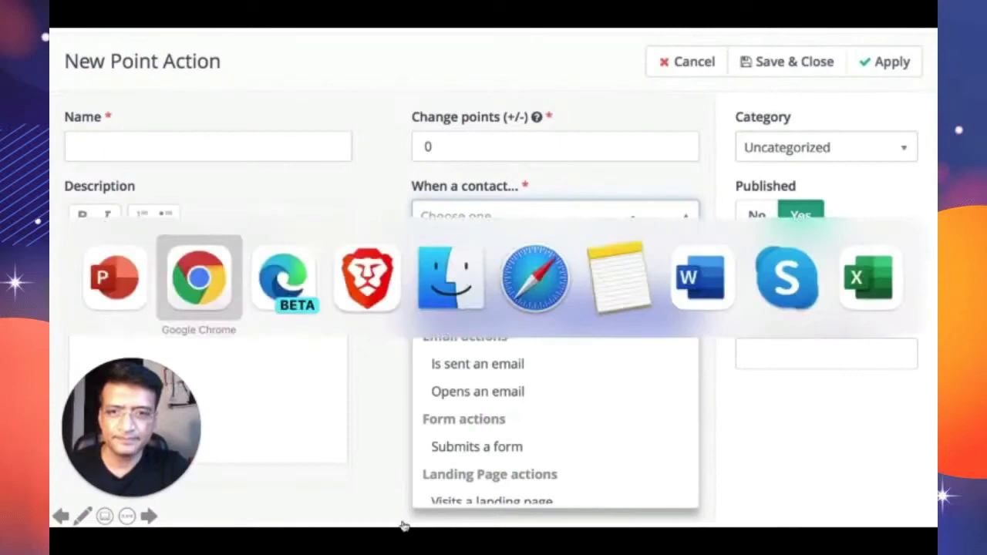
- Bring the Microsoft Edge window with the Mautic tab to the front
click(686, 61)
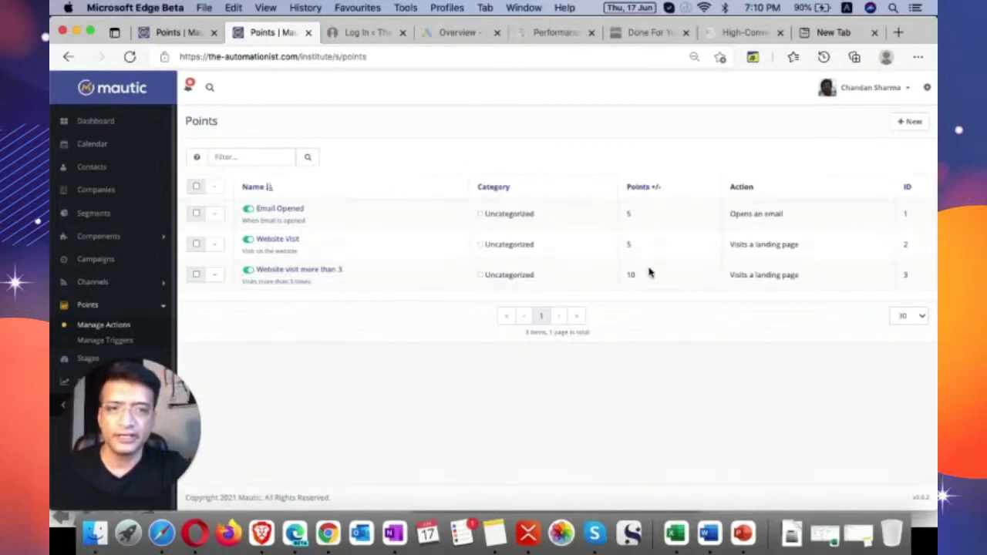
mouse_move(328, 264)
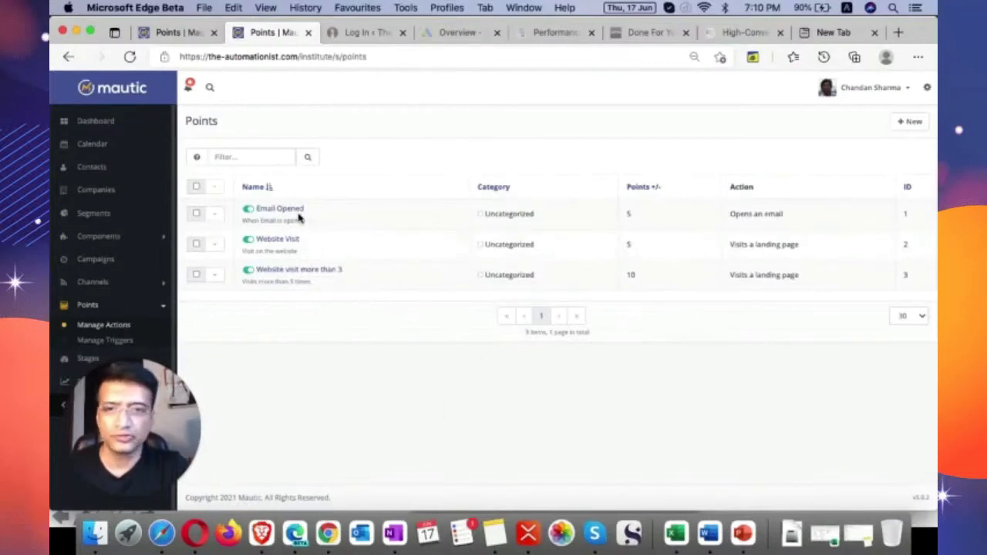
mouse_move(654, 218)
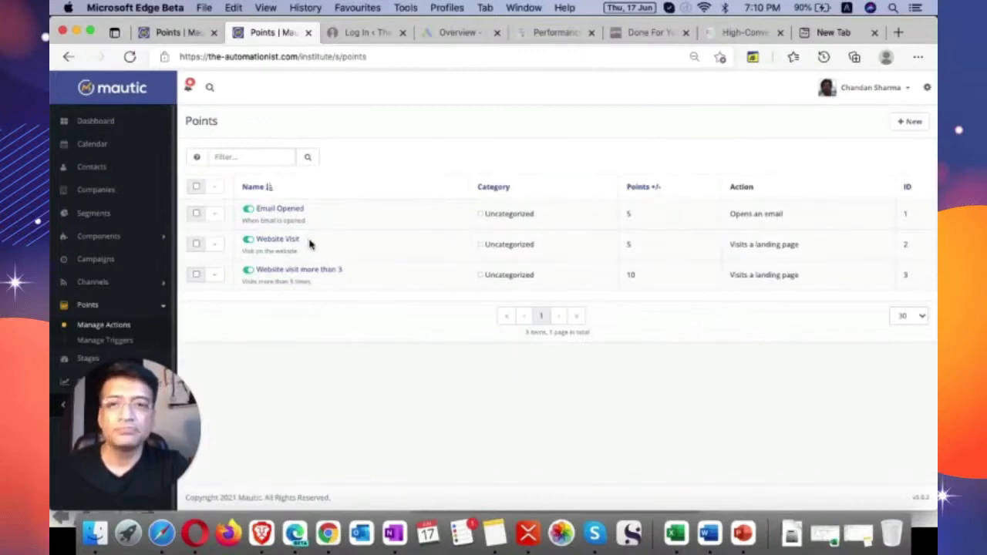
mouse_move(639, 260)
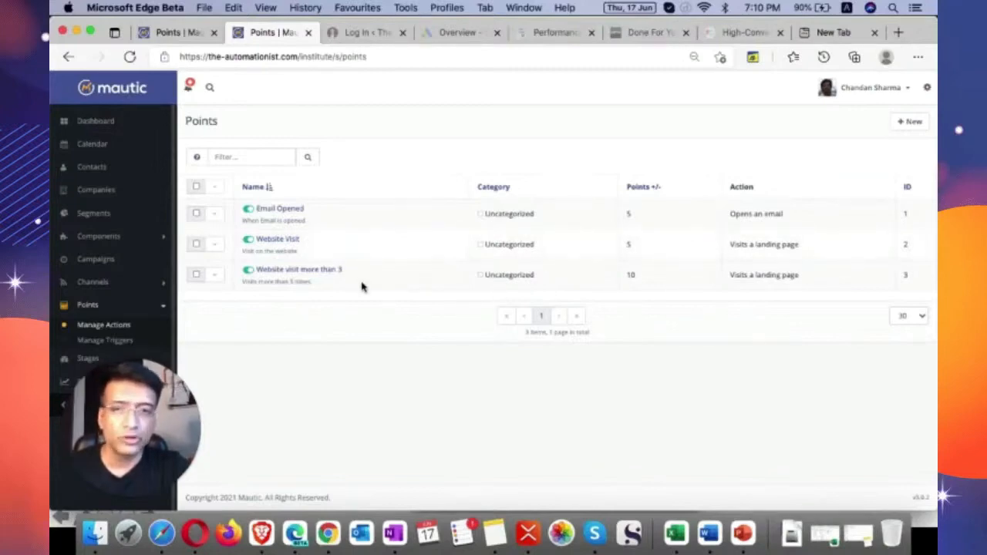
mouse_move(648, 282)
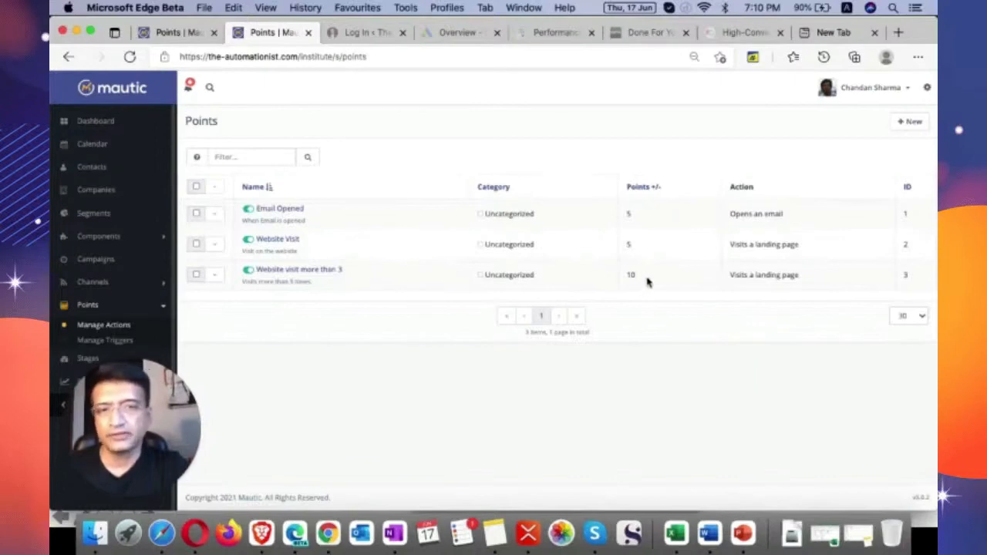